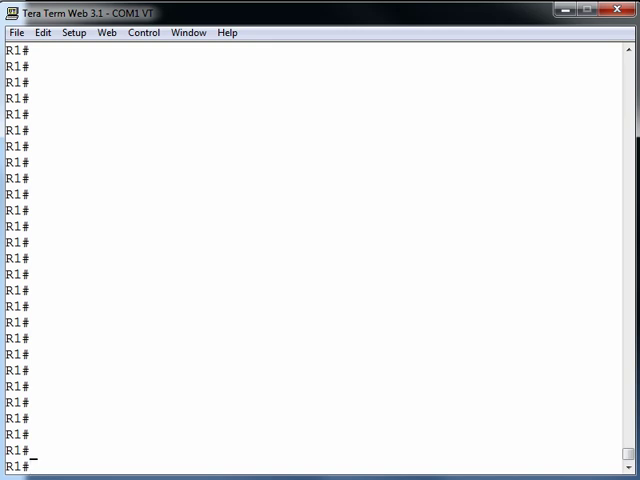
Step: Enter configuration mode on R1 and create POTS dial peer 1111
{"action": "type", "text": "conf term"}
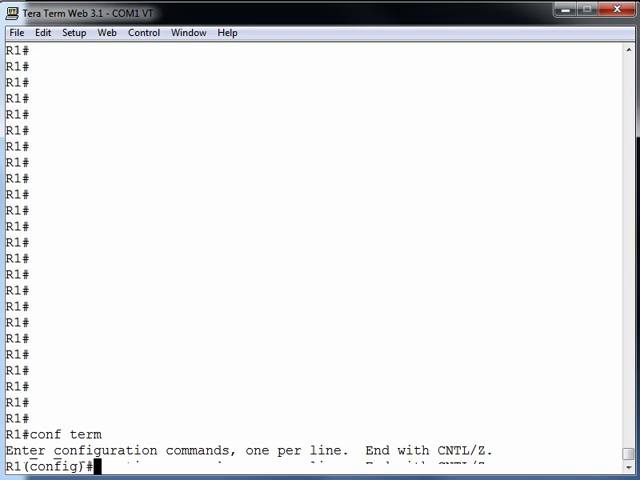
{"action": "type", "text": "dial-peer v"}
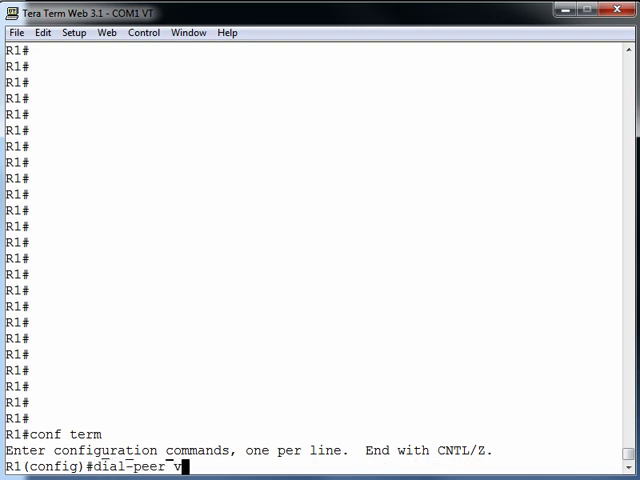
{"action": "type", "text": "oice"}
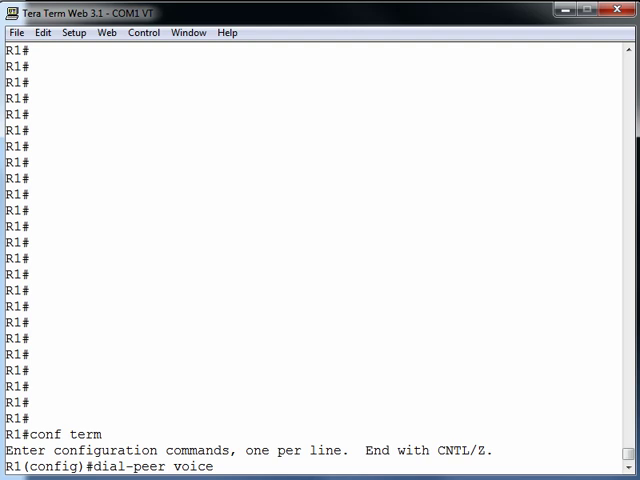
{"action": "type", "text": "1111"}
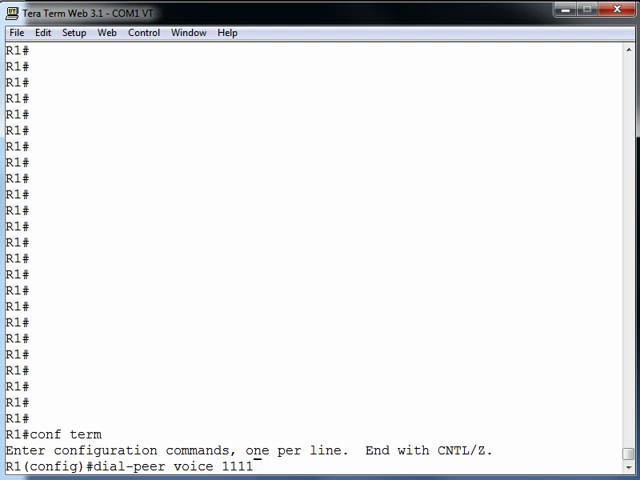
{"action": "type", "text": "pot"}
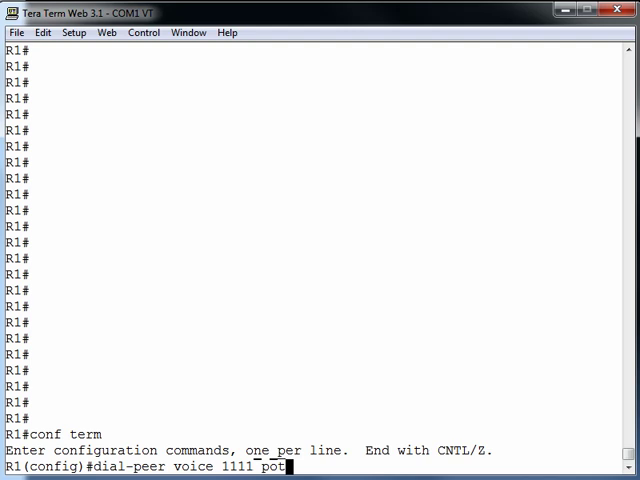
{"action": "key", "text": "Return"}
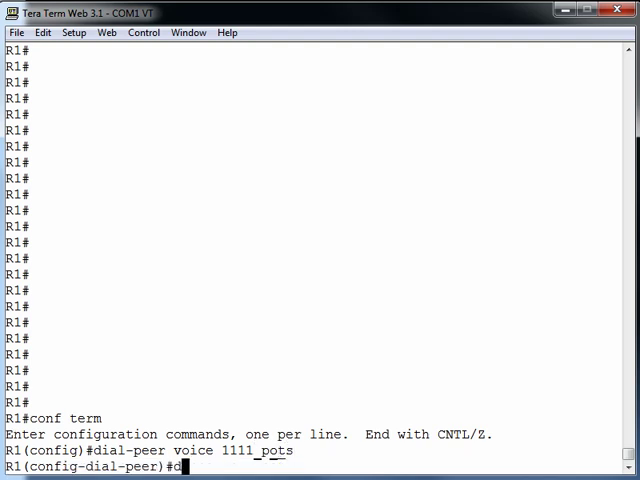
Step: Give dial peer 1111 destination pattern 1111 and voice port 1/1, then exit the peer
{"action": "type", "text": "destination-p"}
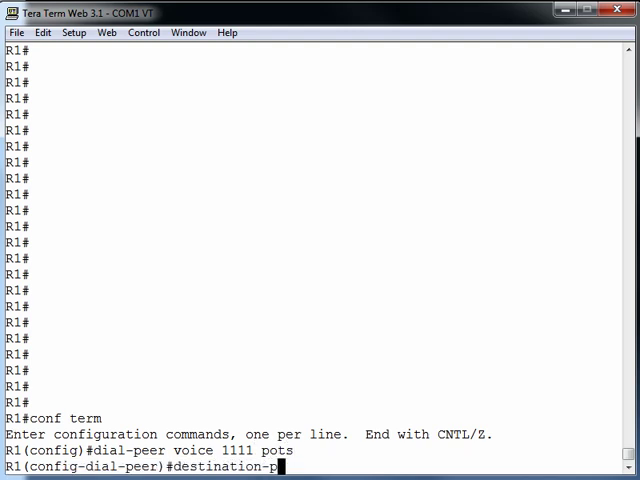
{"action": "type", "text": "attern"}
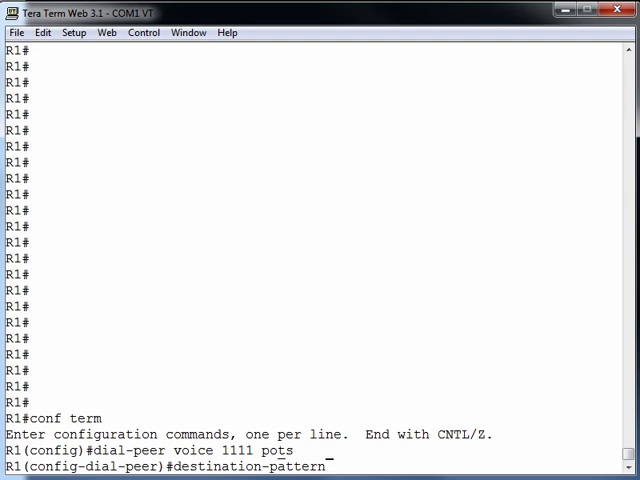
{"action": "type", "text": "1111"}
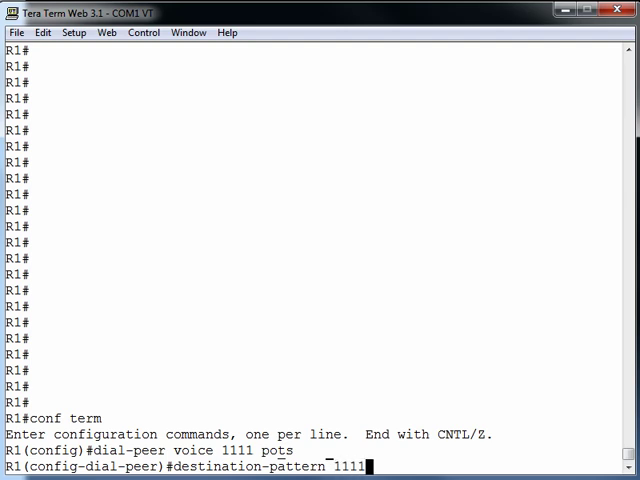
{"action": "key", "text": "Return"}
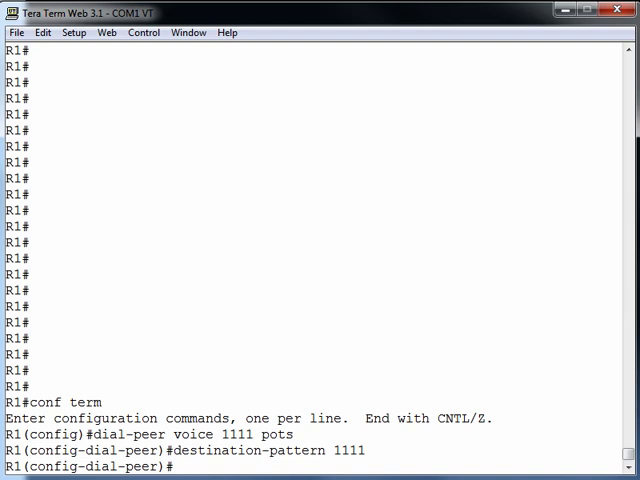
{"action": "type", "text": "port"}
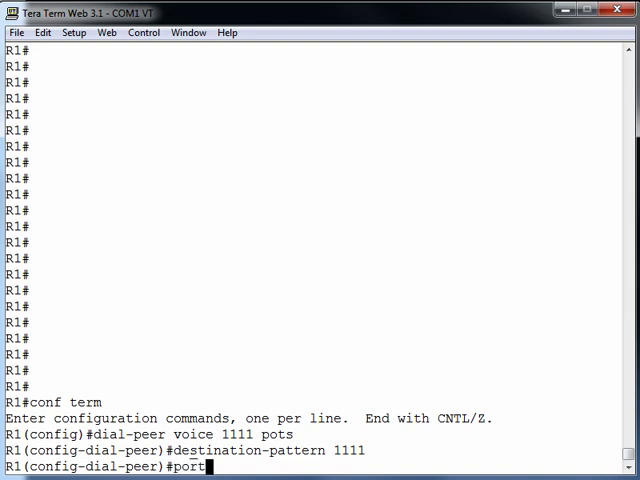
{"action": "key", "text": "Return"}
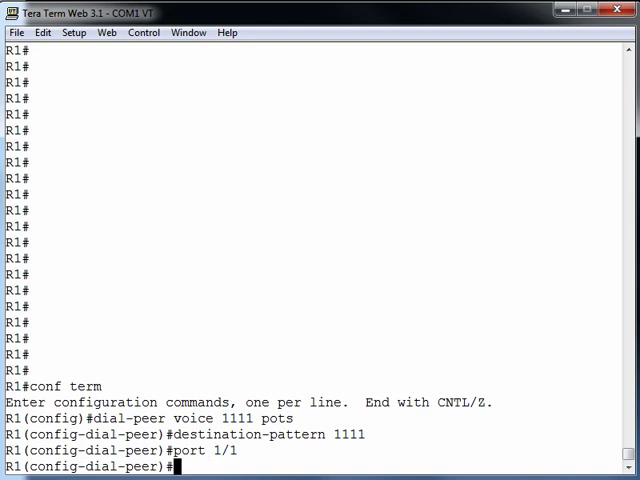
{"action": "type", "text": "exit"}
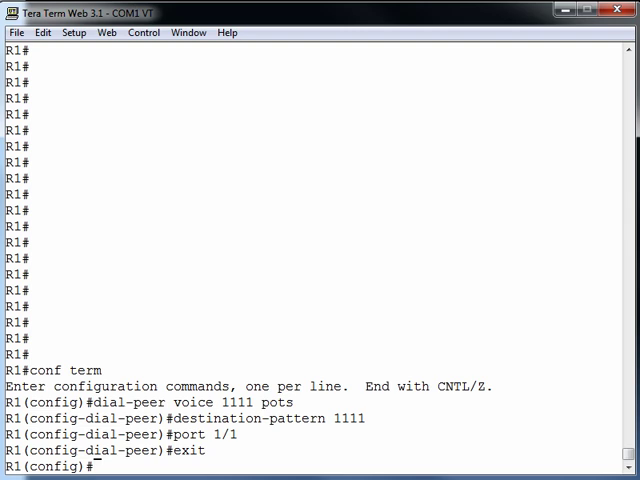
Step: Create VoIP dial peer 2222 on R1 with destination pattern 2222
{"action": "type", "text": "dial-"}
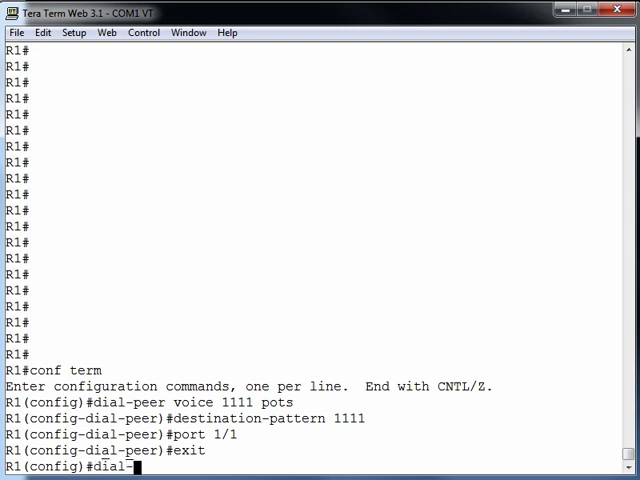
{"action": "type", "text": "-peer voice"}
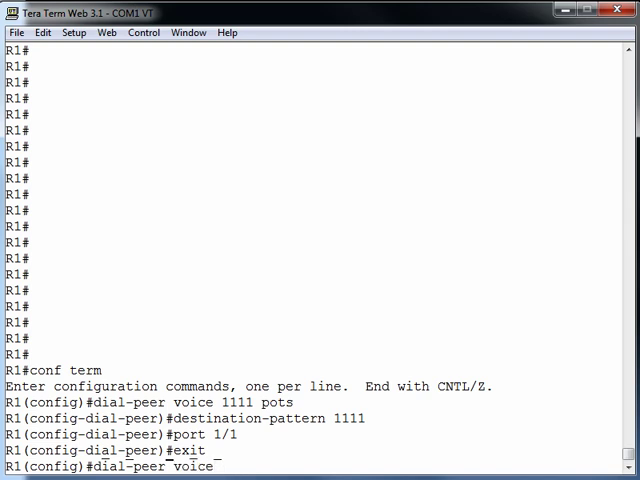
{"action": "type", "text": "2222"}
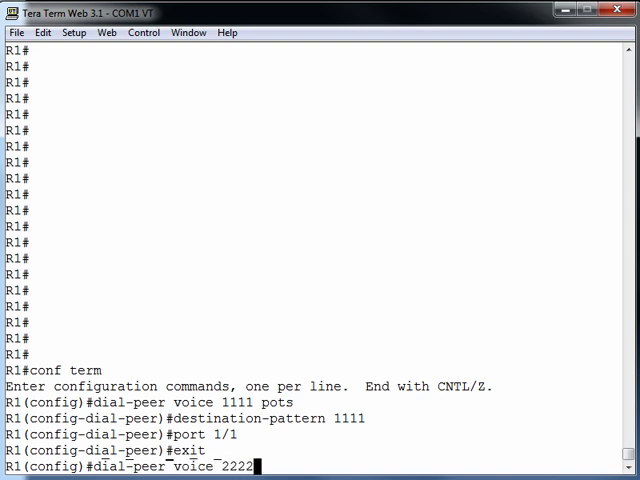
{"action": "type", "text": "vo"}
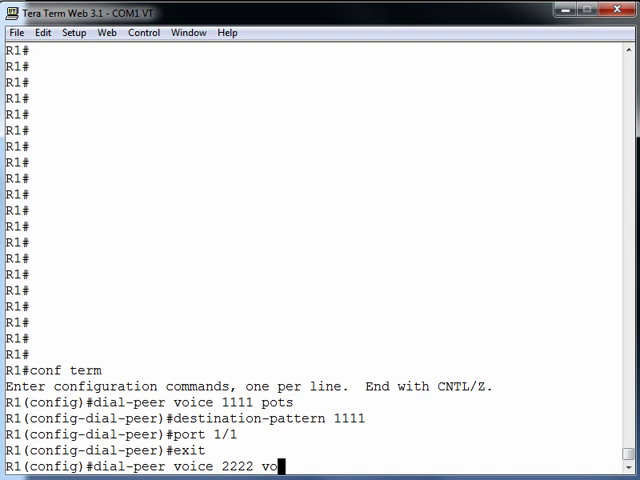
{"action": "key", "text": "Return"}
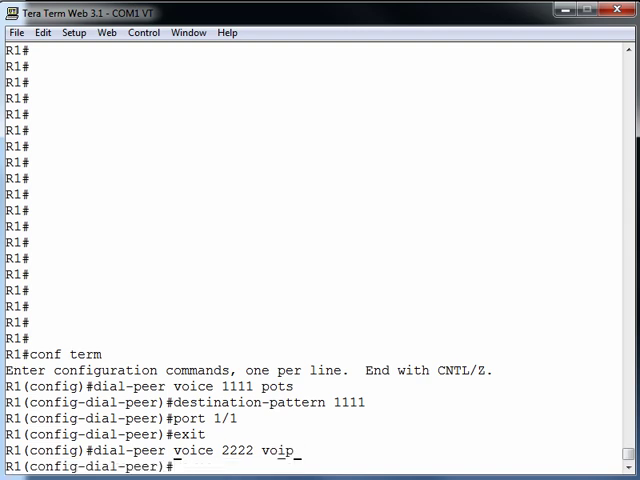
{"action": "type", "text": "destination-patter"}
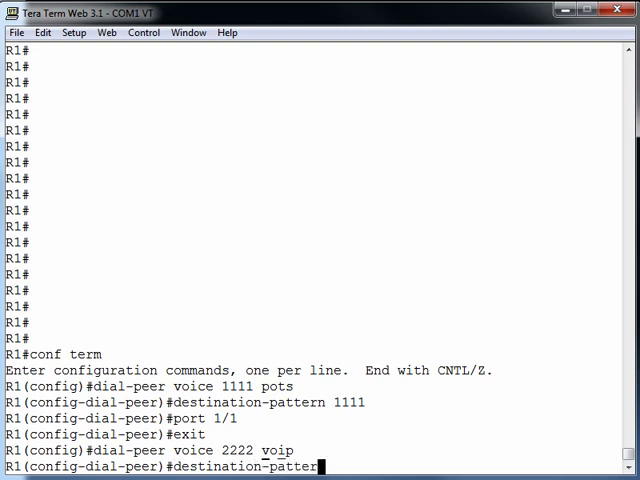
{"action": "type", "text": "2222"}
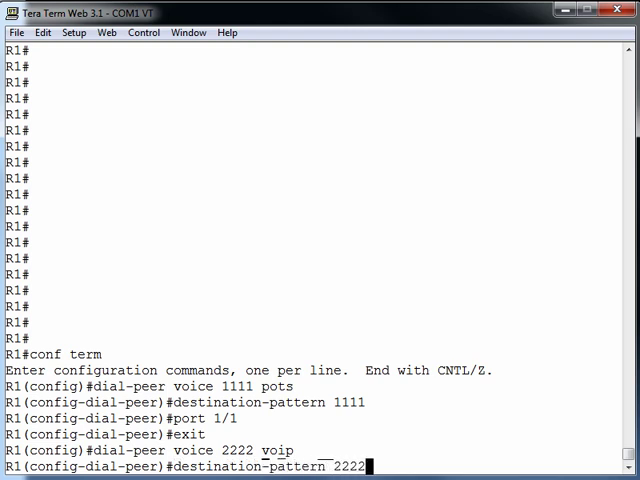
{"action": "key", "text": "Return"}
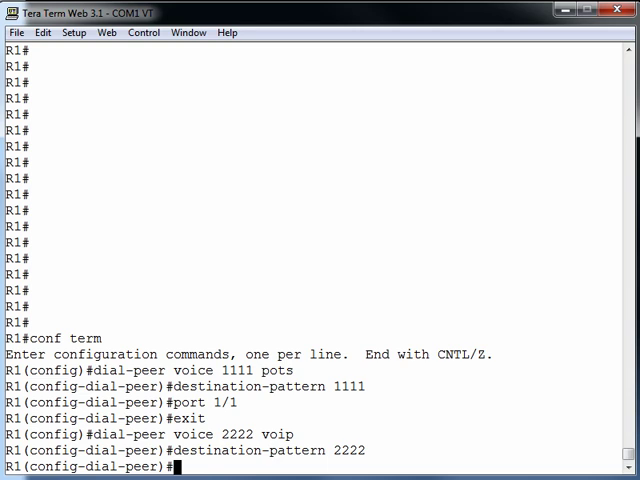
Step: Set the peer's session target to ipv4:10.1.1.1 and end configuration
{"action": "type", "text": "session"}
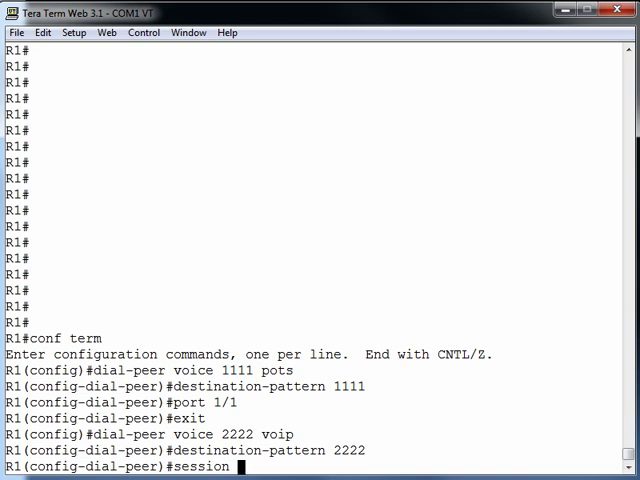
{"action": "type", "text": "target"}
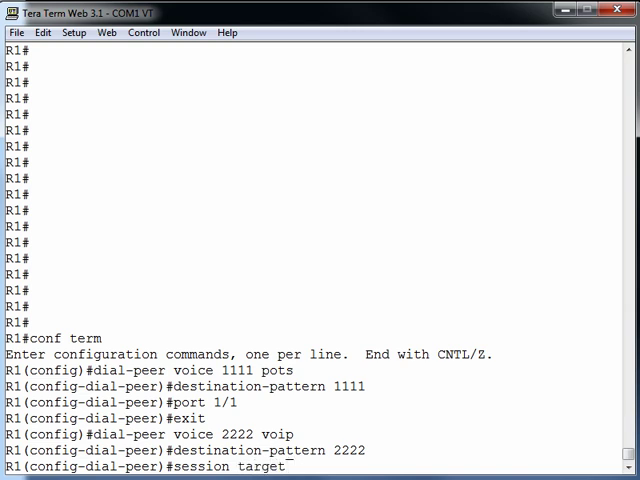
{"action": "type", "text": "ipv"}
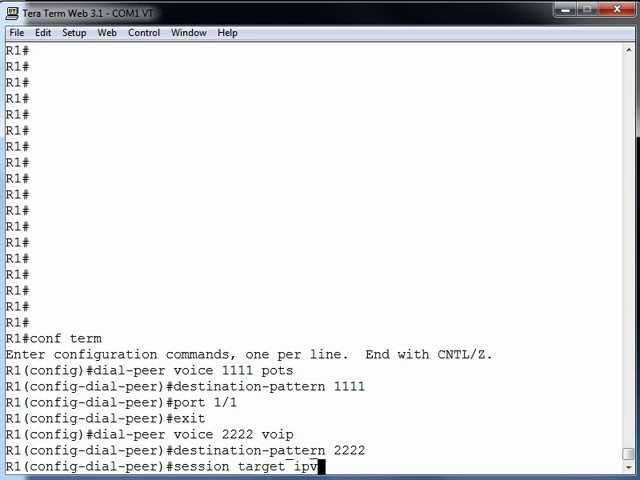
{"action": "type", "text": "4:"}
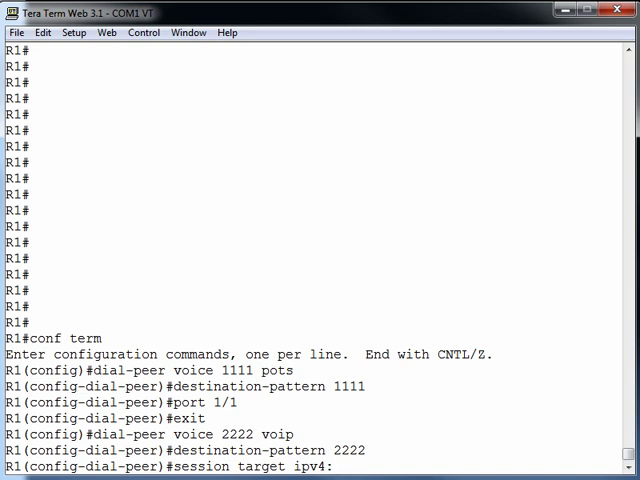
{"action": "type", "text": "10.1.1."}
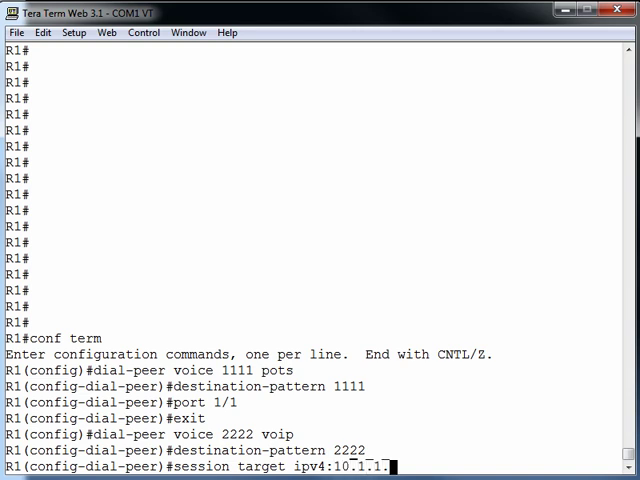
{"action": "key", "text": "Return"}
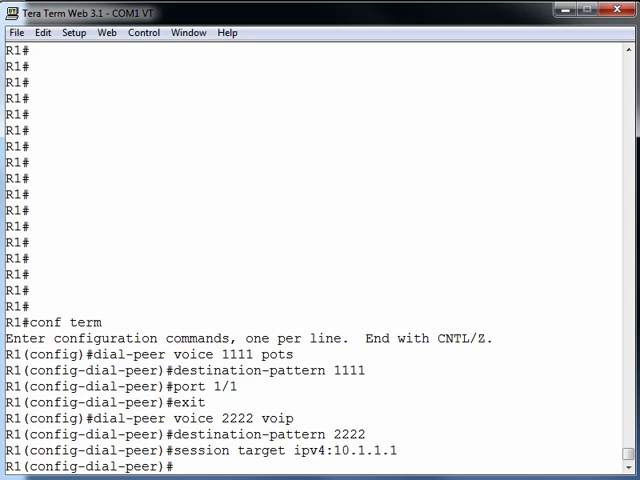
{"action": "type", "text": "end"}
{"action": "type", "text": "2"}
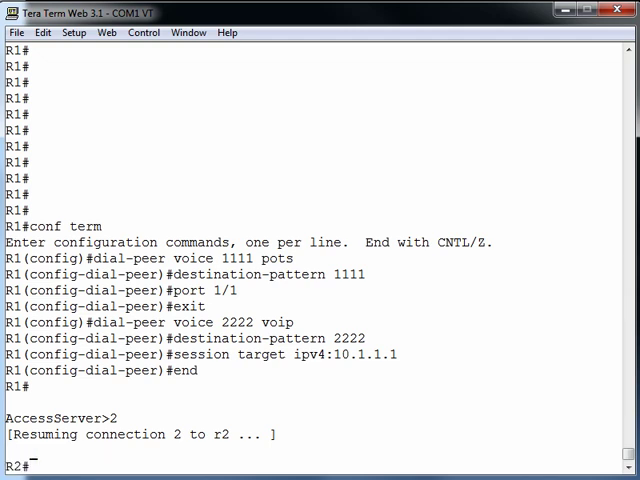
Step: Enter configuration mode on R2 and create POTS dial peer 2222
{"action": "type", "text": "conf term"}
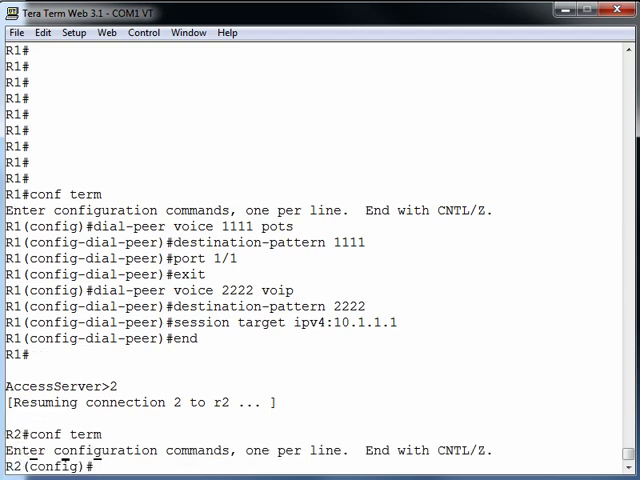
{"action": "type", "text": "dial-peer voice"}
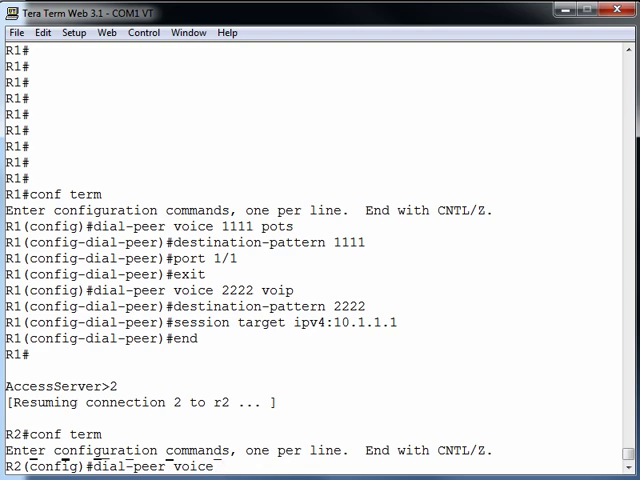
{"action": "type", "text": "2222"}
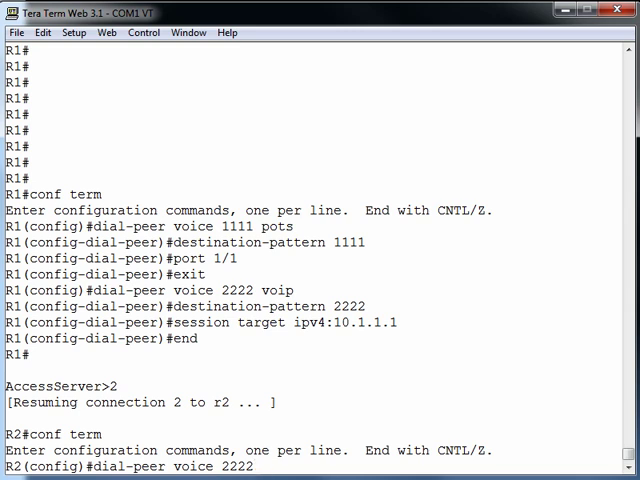
{"action": "type", "text": "pots"}
{"action": "type", "text": "destination-pattern"}
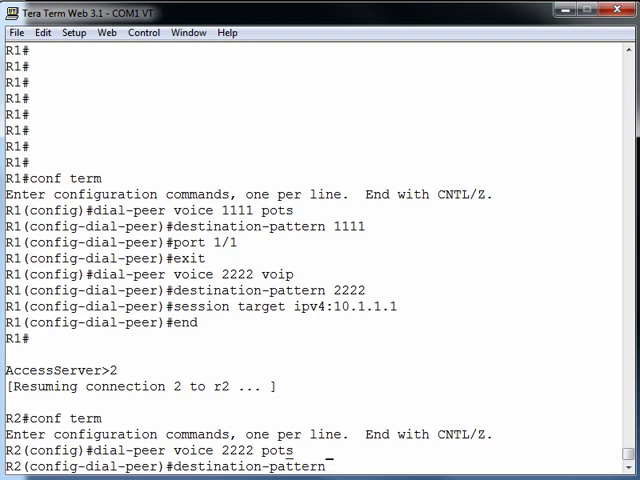
Step: Give dial peer 2222 destination pattern 2222 and voice port 1/0/0
{"action": "type", "text": "2222"}
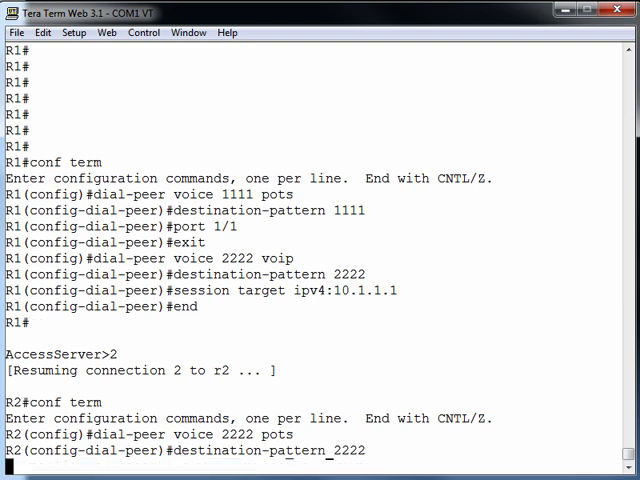
{"action": "type", "text": "por"}
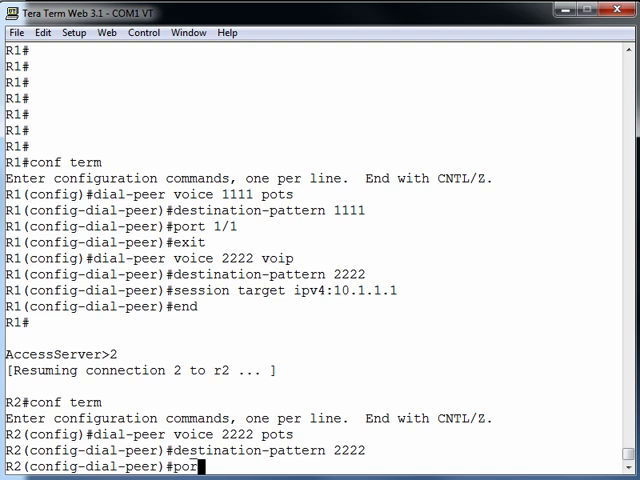
{"action": "type", "text": "t 1/0/0"}
{"action": "type", "text": "exit"}
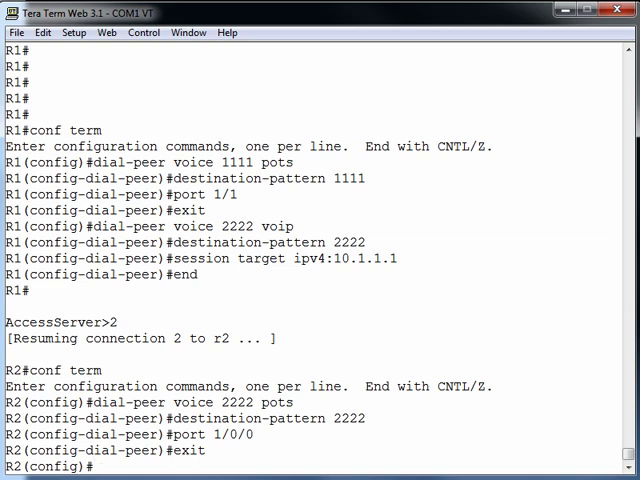
{"action": "type", "text": "dial-peer voice"}
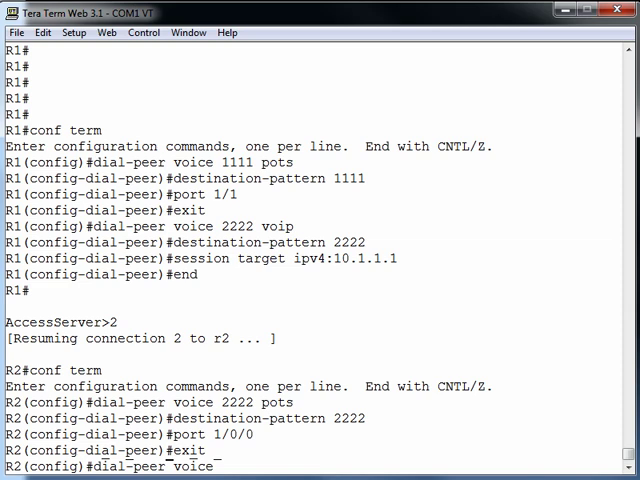
Step: Create VoIP dial peer 1111 on R2 with session target ipv4:10.1.1.2 and end configuration
{"action": "type", "text": "1111 vo"}
{"action": "type", "text": "session target"}
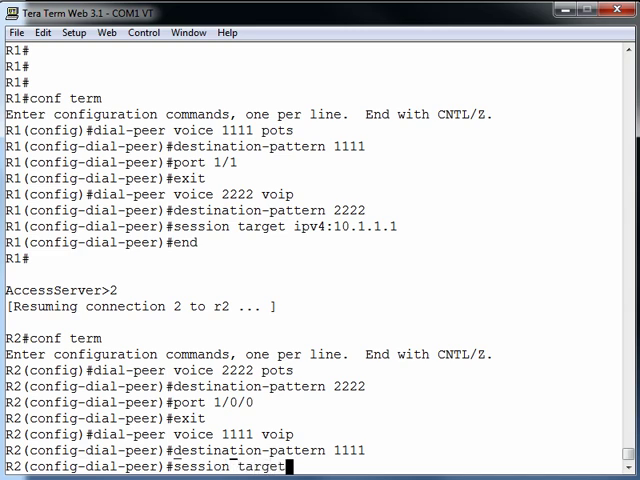
{"action": "type", "text": "ipv4:"}
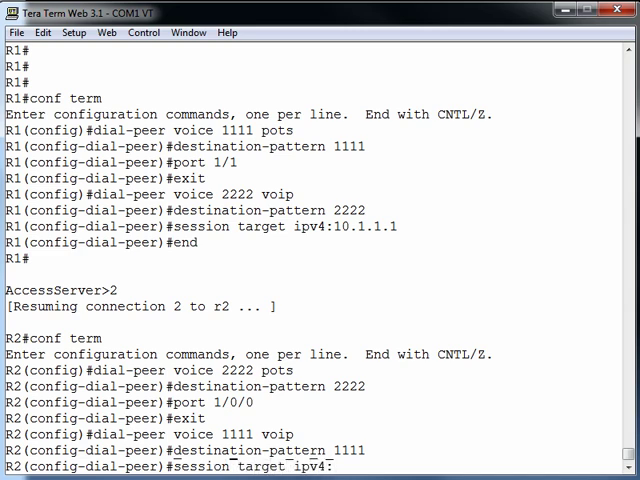
{"action": "type", "text": "10.1.1.2"}
{"action": "type", "text": "end"}
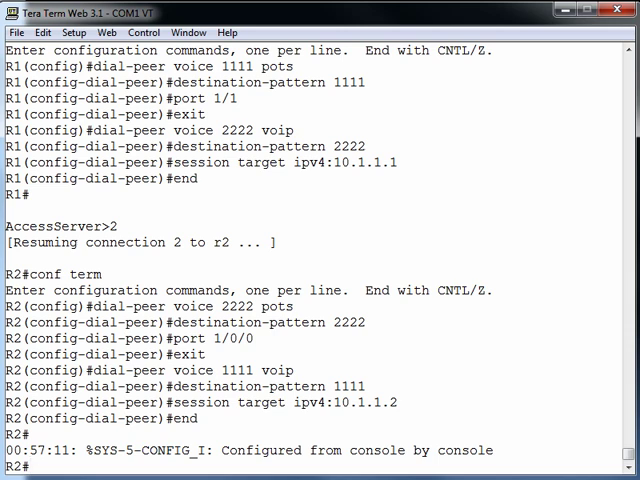
{"action": "type", "text": "show v"}
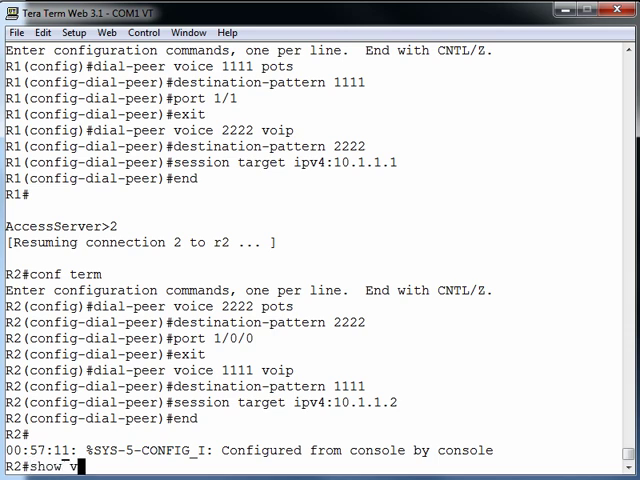
Step: Run show voice call summary on R2 to confirm the connected g729r8 call
{"action": "type", "text": "oice call summar"}
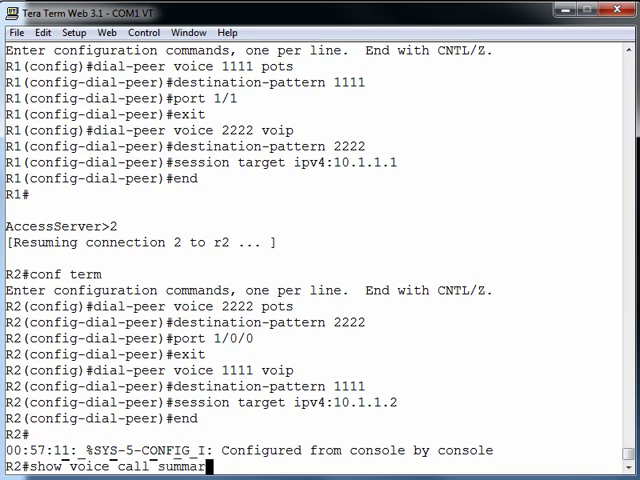
{"action": "key", "text": "Return"}
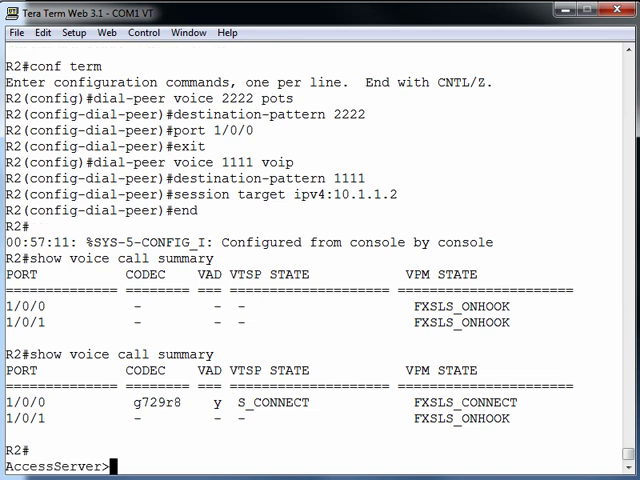
Step: Resume connection 4 to the R3 session and view its ISDN 911 call messages
{"action": "type", "text": "4"}
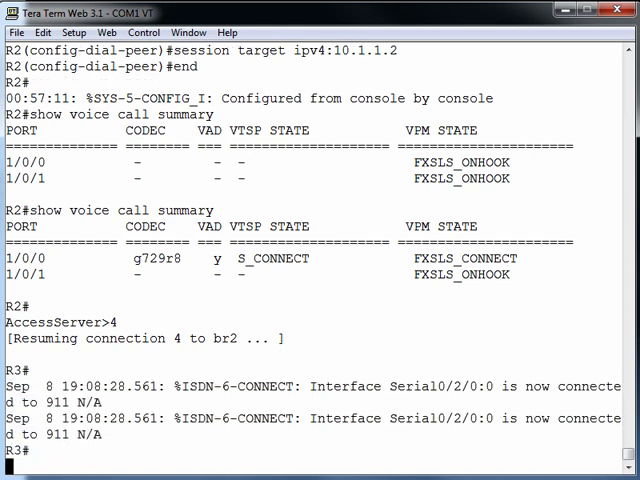
{"action": "scroll", "scroll_direction": "down", "scroll_amount": 3}
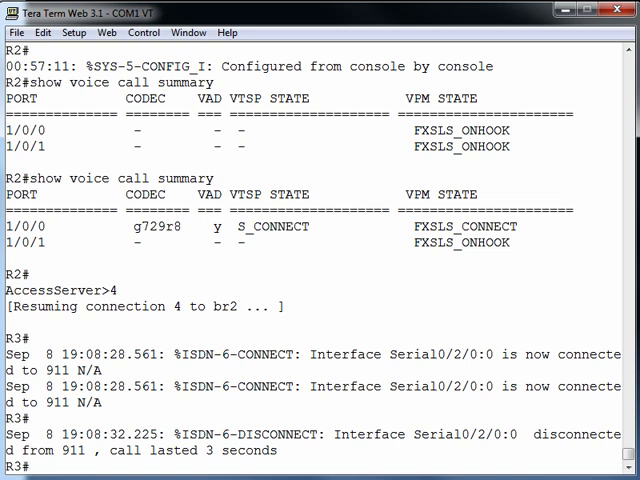
Step: Run show run | b dial-peer on R3 and page through its POTS and VoIP peers
{"action": "type", "text": "show run | b dial-peer"}
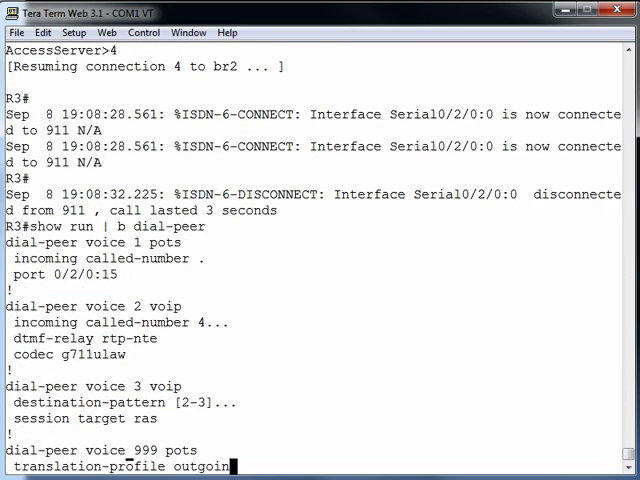
{"action": "scroll", "scroll_direction": "down", "scroll_amount": 3}
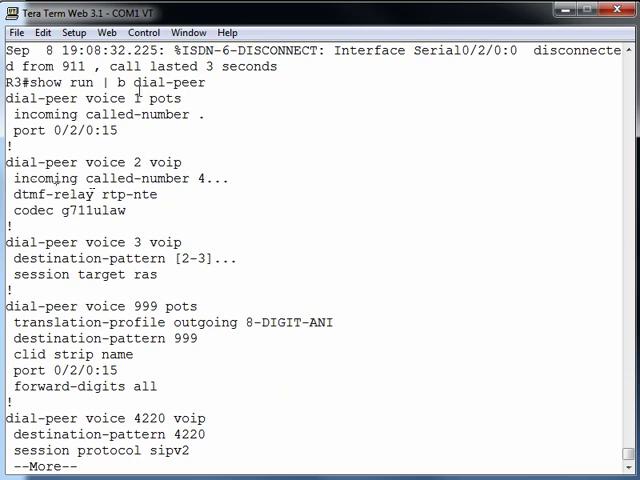